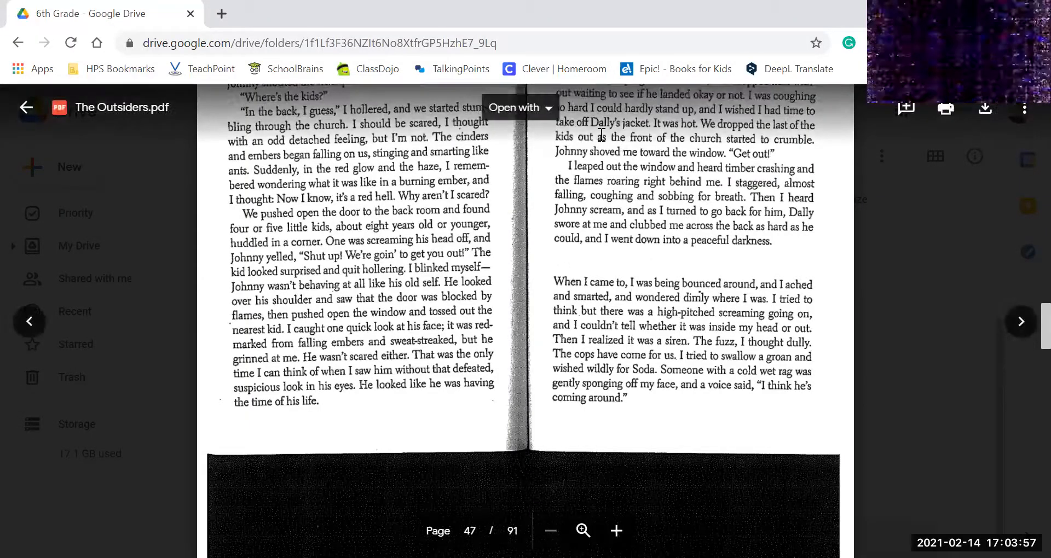
{"action": "mouse_move", "coordinate": [541, 275]}
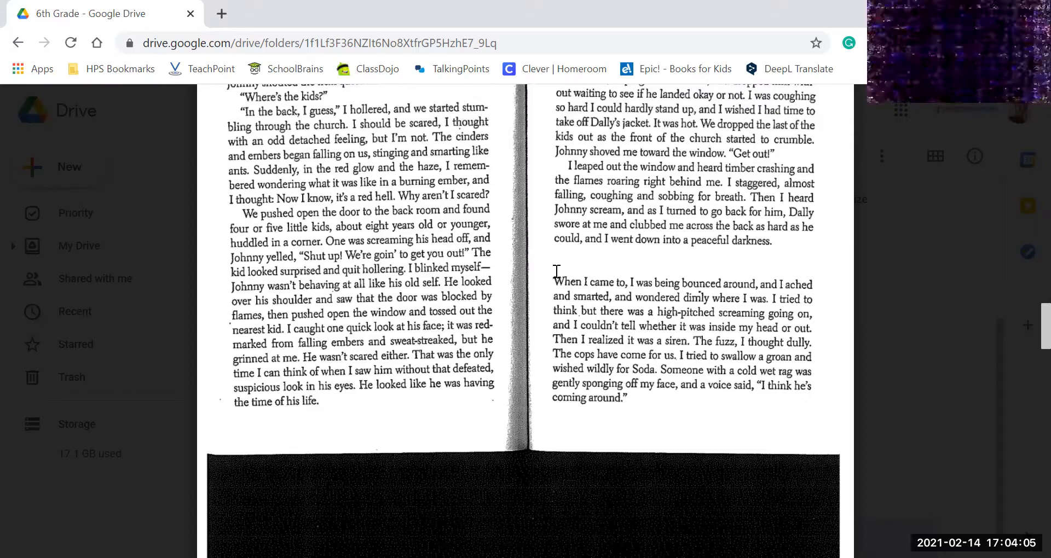
{"action": "scroll", "scroll_direction": "down", "scroll_amount": 3}
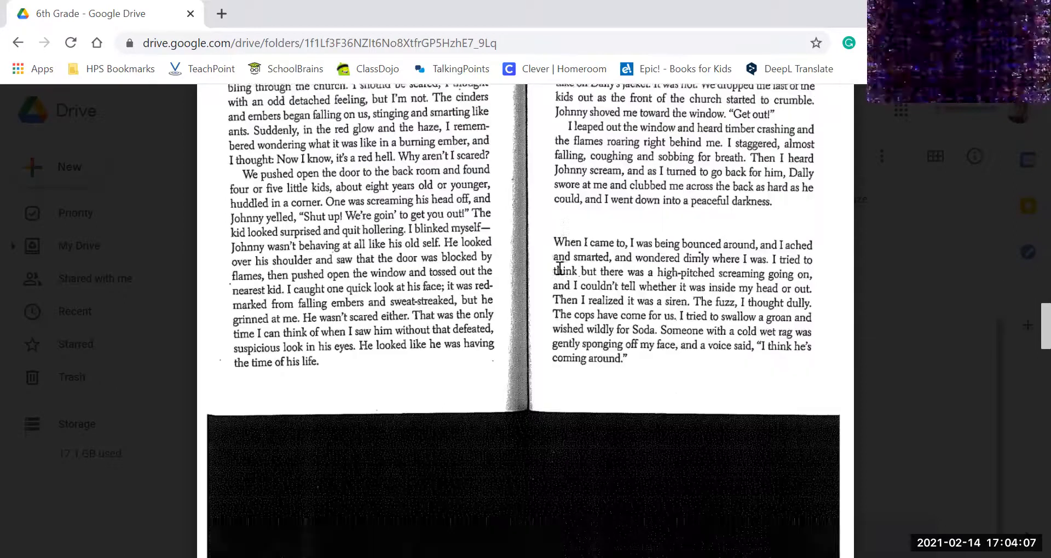
{"action": "scroll", "scroll_direction": "down", "scroll_amount": 3}
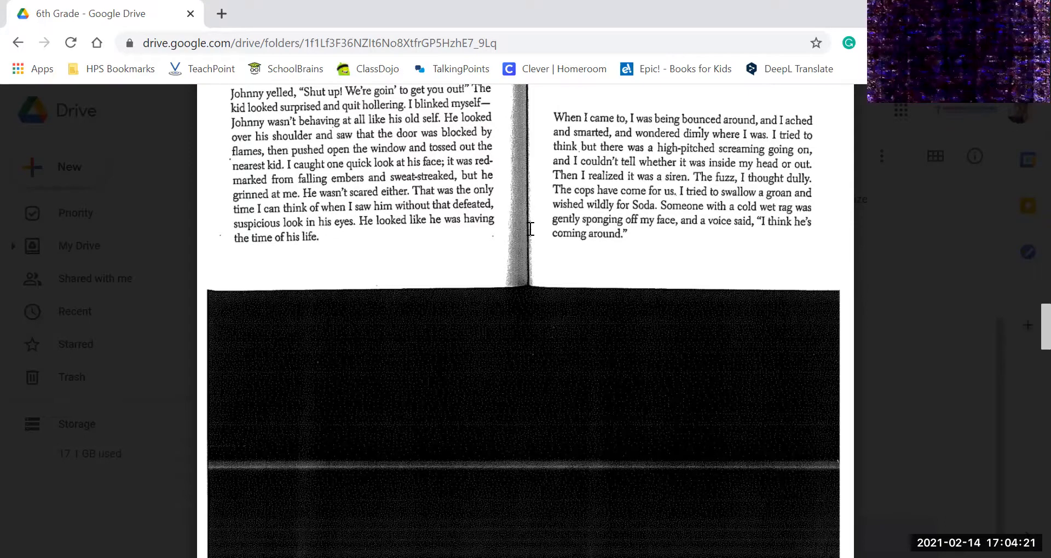
{"action": "scroll", "scroll_direction": "down", "scroll_amount": 3}
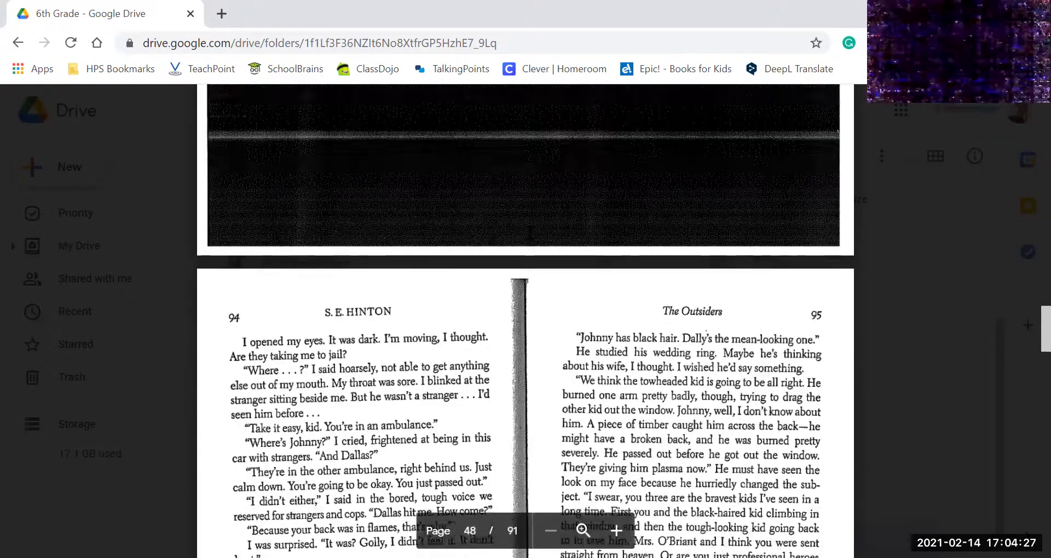
{"action": "scroll", "scroll_direction": "down", "scroll_amount": 3}
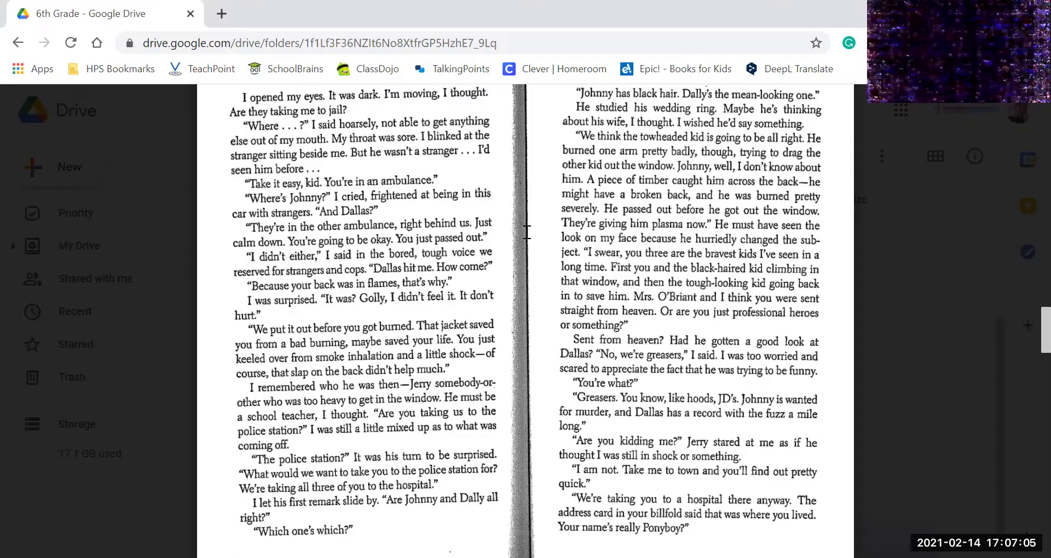
{"action": "scroll", "scroll_direction": "down", "scroll_amount": 3}
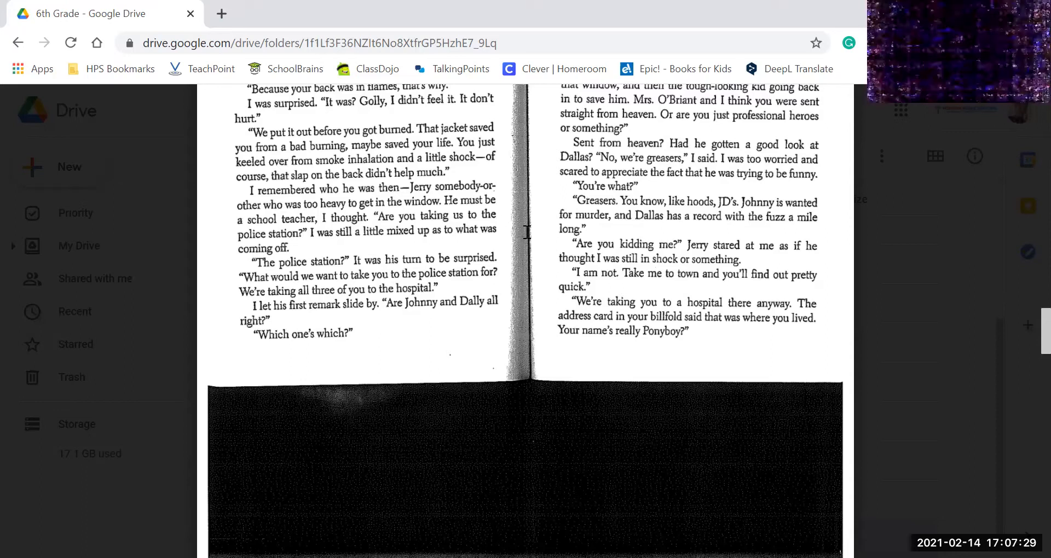
{"action": "scroll", "scroll_direction": "down", "scroll_amount": 3}
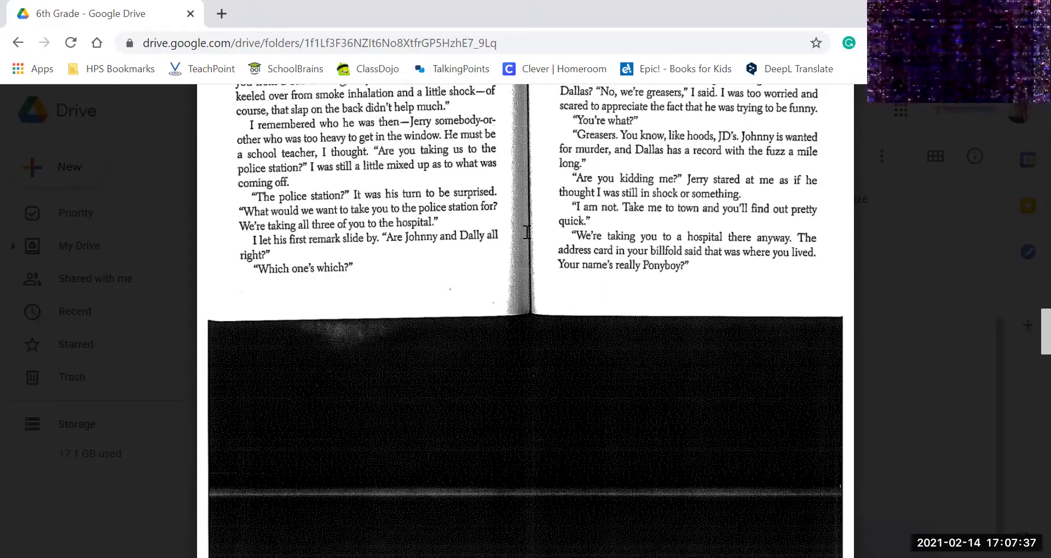
{"action": "scroll", "scroll_direction": "down", "scroll_amount": 3}
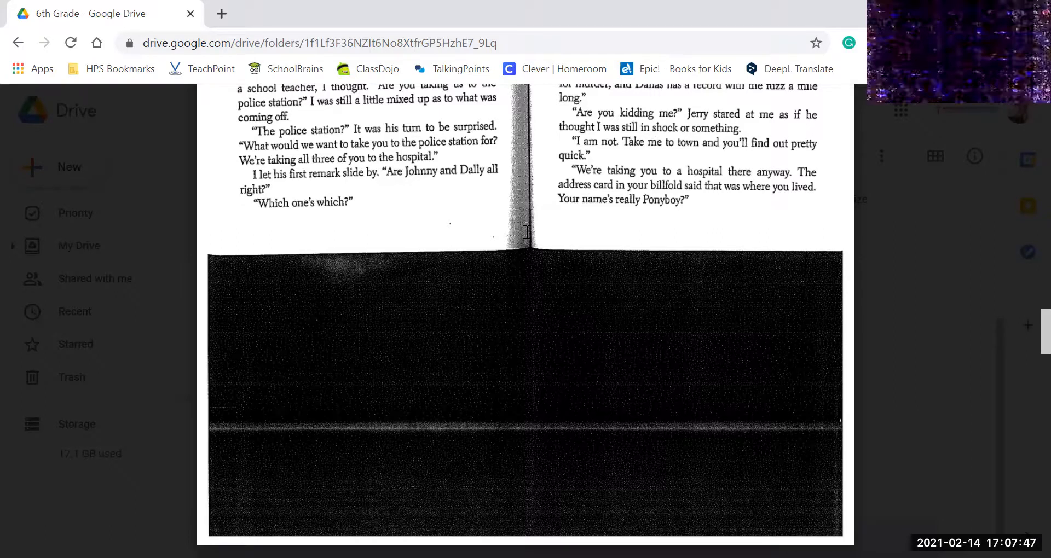
{"action": "scroll", "scroll_direction": "down", "scroll_amount": 3}
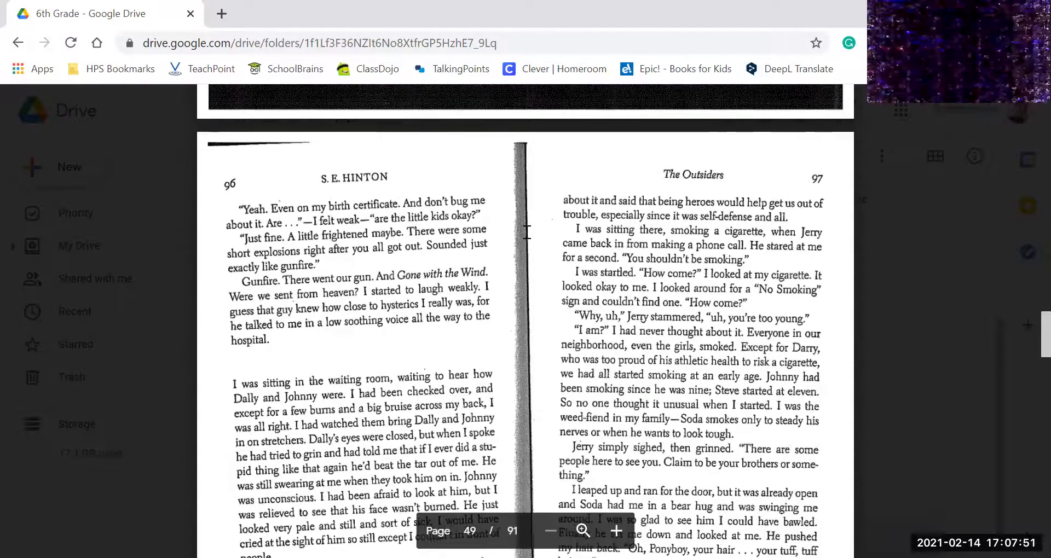
{"action": "scroll", "scroll_direction": "down", "scroll_amount": 3}
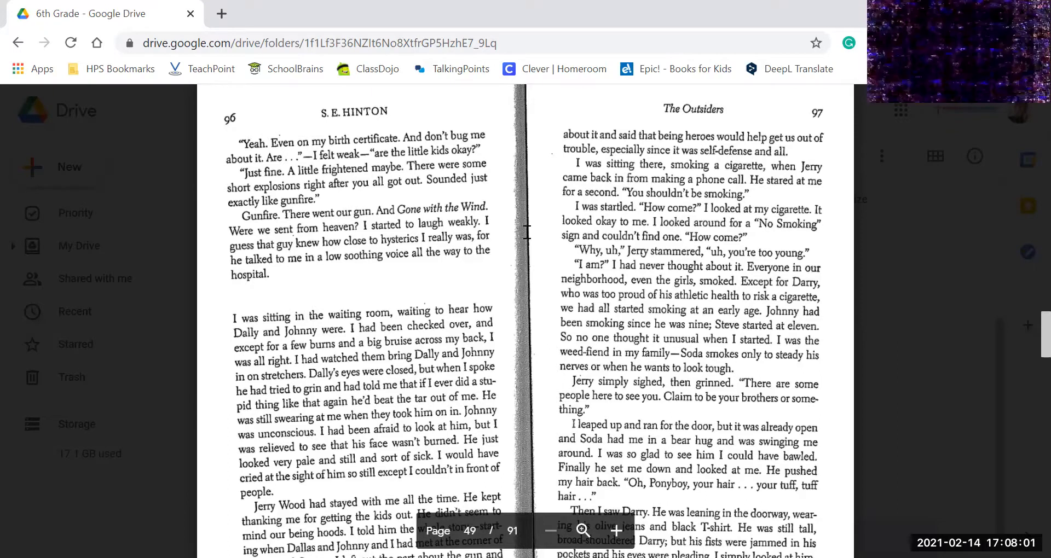
{"action": "scroll", "scroll_direction": "down", "scroll_amount": 3}
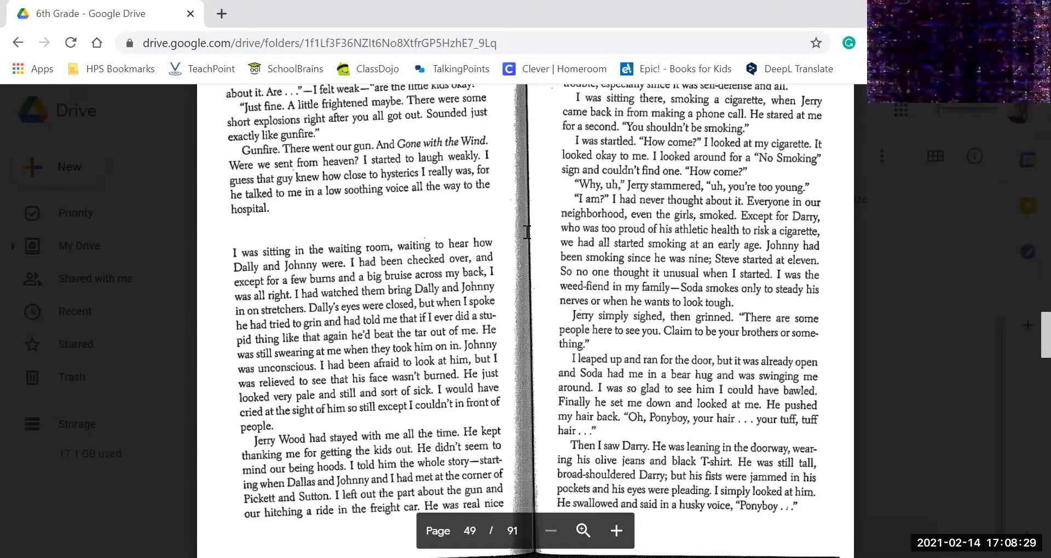
{"action": "scroll", "scroll_direction": "down", "scroll_amount": 3}
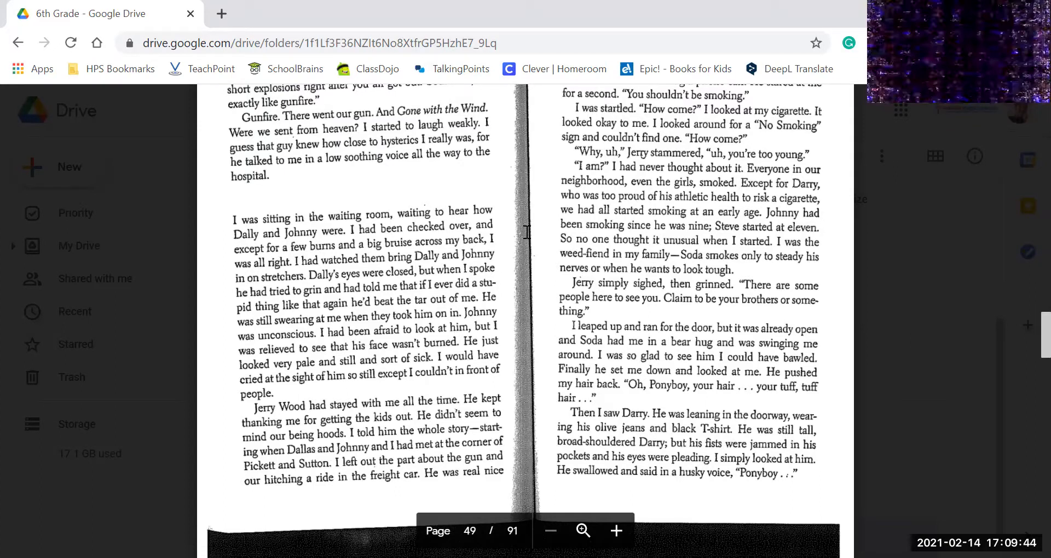
{"action": "scroll", "scroll_direction": "up", "scroll_amount": 3}
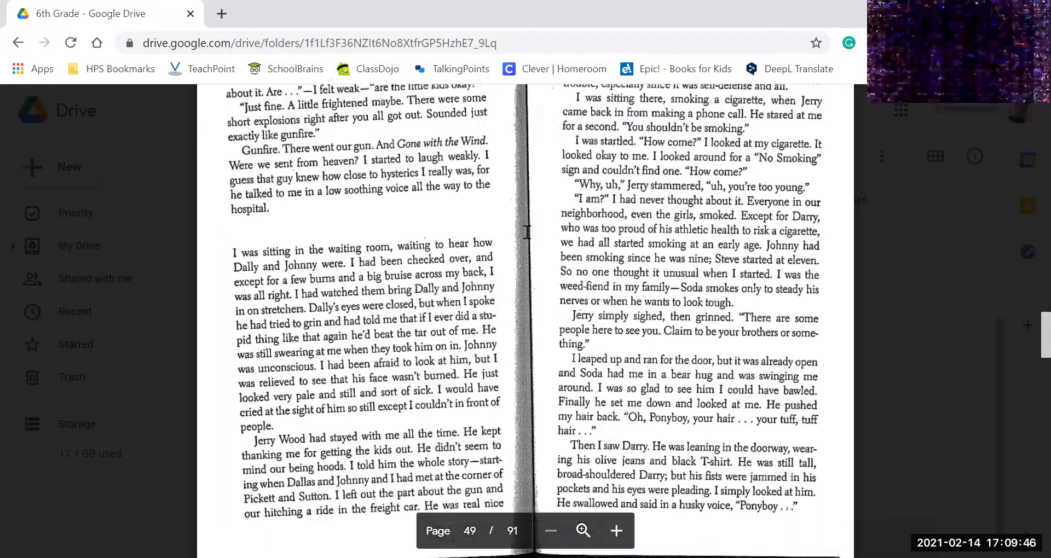
{"action": "scroll", "scroll_direction": "up", "scroll_amount": 3}
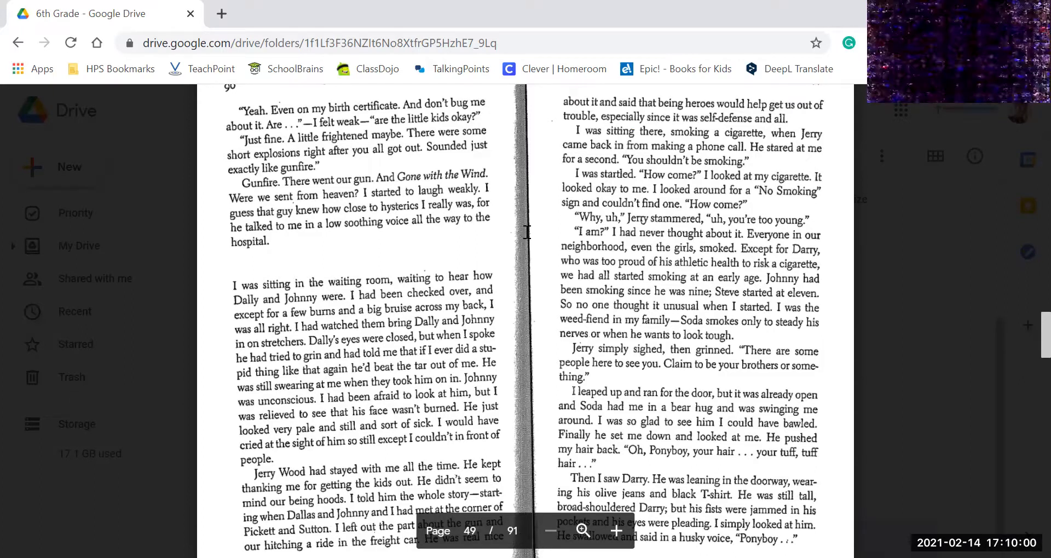
{"action": "scroll", "scroll_direction": "down", "scroll_amount": 3}
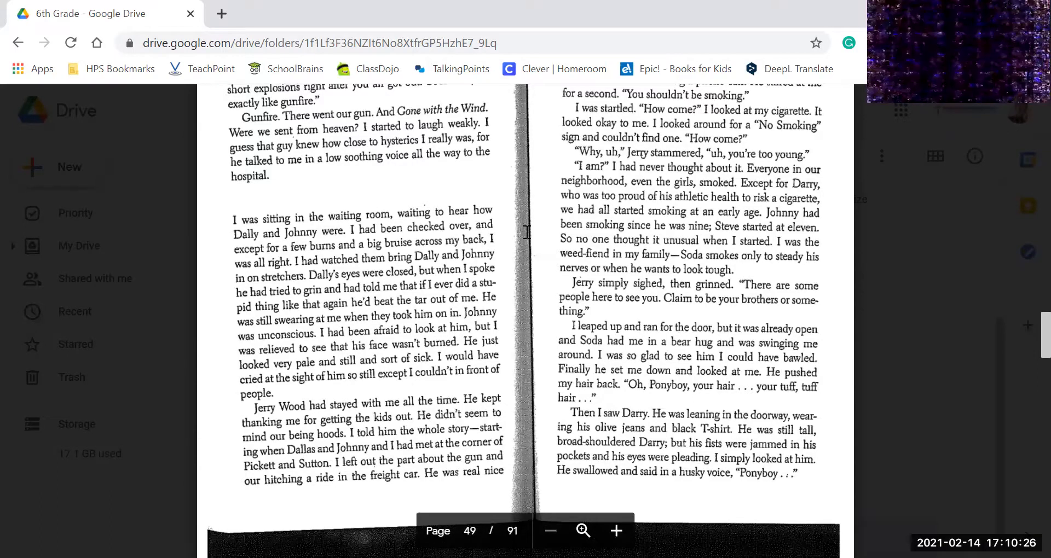
{"action": "scroll", "scroll_direction": "down", "scroll_amount": 3}
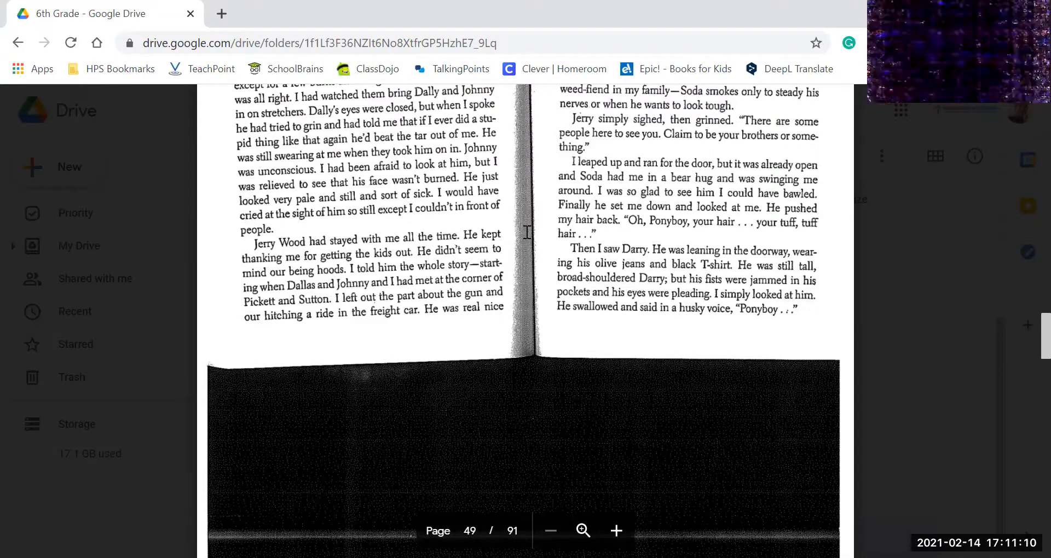
{"action": "scroll", "scroll_direction": "down", "scroll_amount": 3}
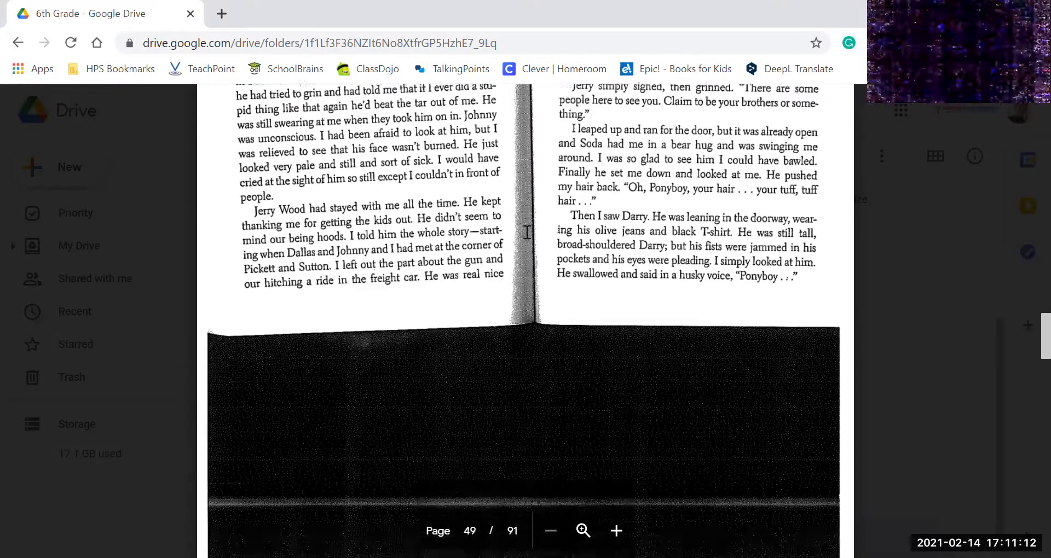
{"action": "scroll", "scroll_direction": "down", "scroll_amount": 3}
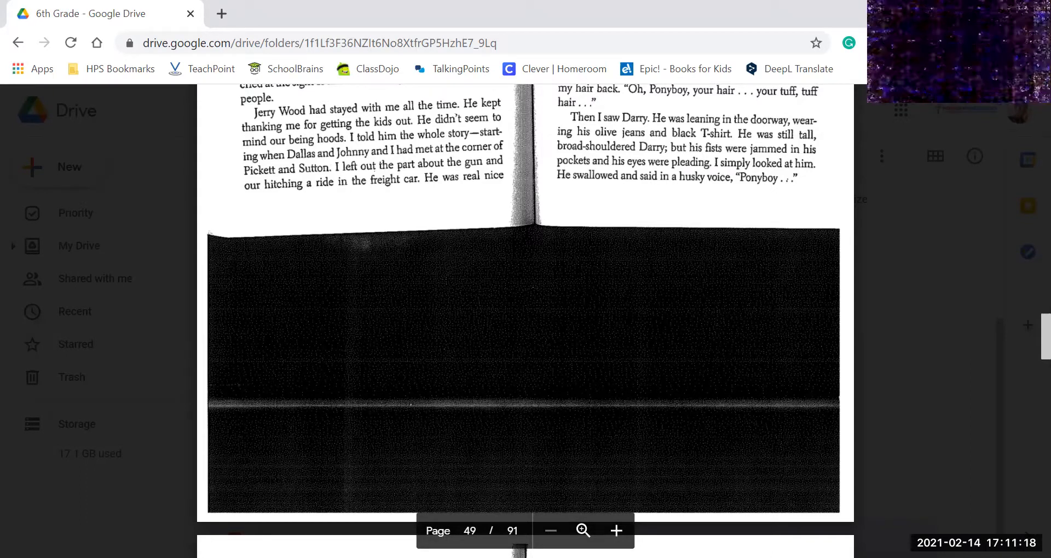
{"action": "scroll", "scroll_direction": "down", "scroll_amount": 3}
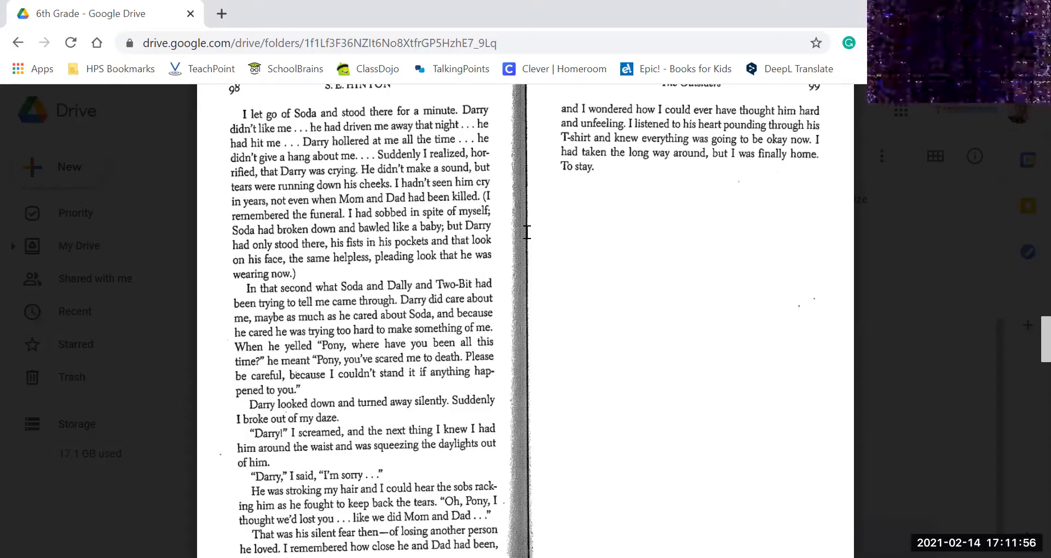
{"action": "scroll", "scroll_direction": "down", "scroll_amount": 3}
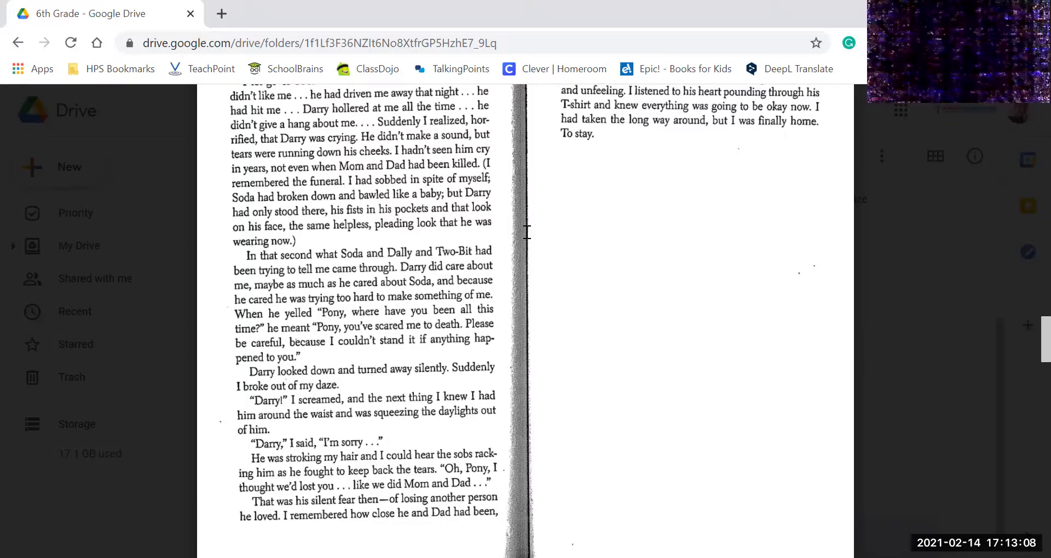
{"action": "scroll", "scroll_direction": "up", "scroll_amount": 3}
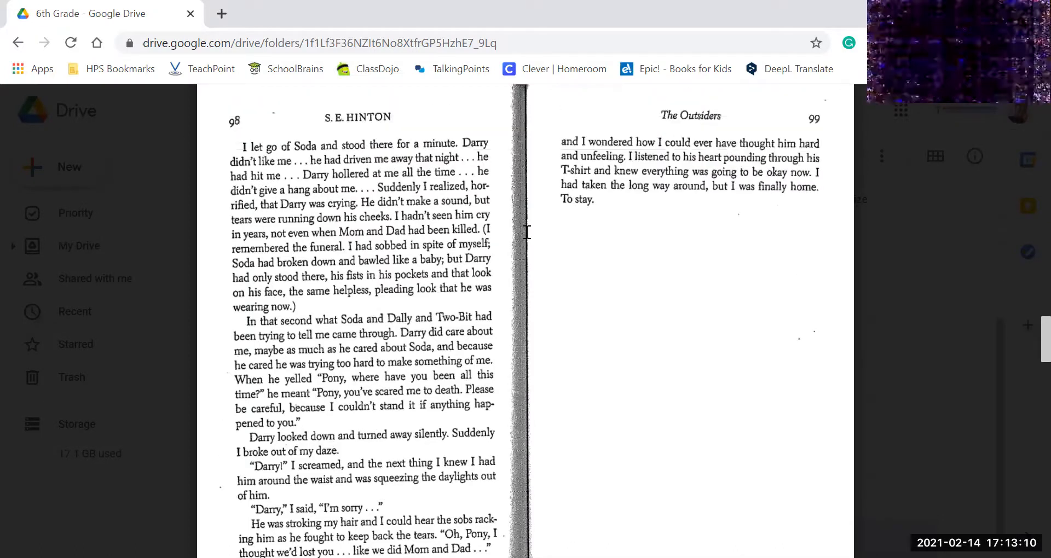